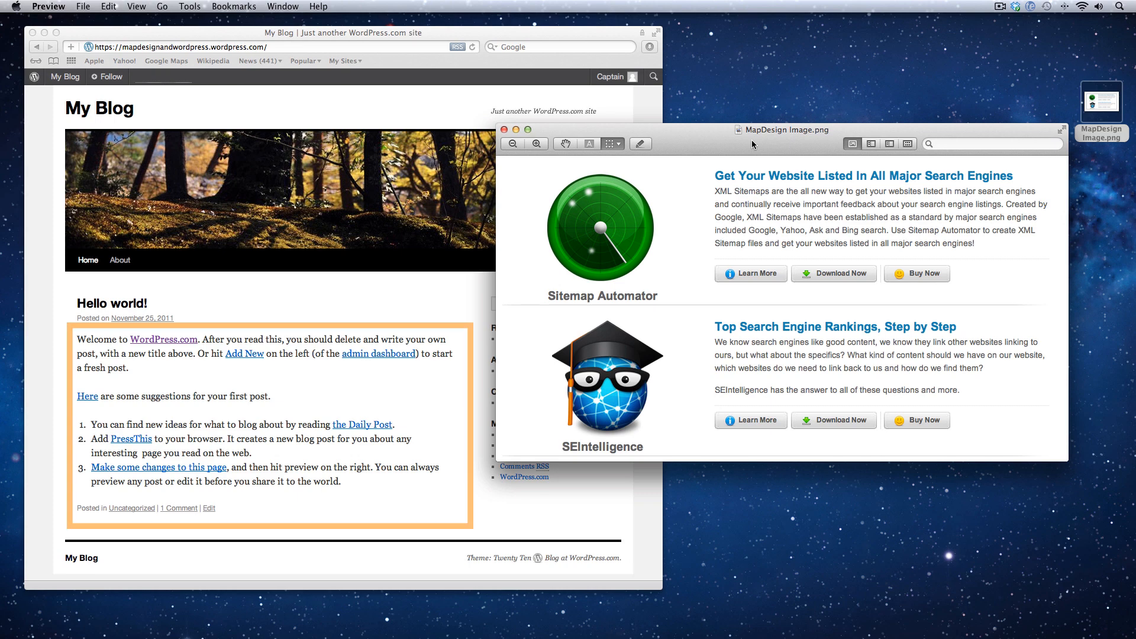
Resize MapDesign Image.png in Preview to a smaller pixel width, scaling proportionally.
left_click_drag(781, 130, 345, 172)
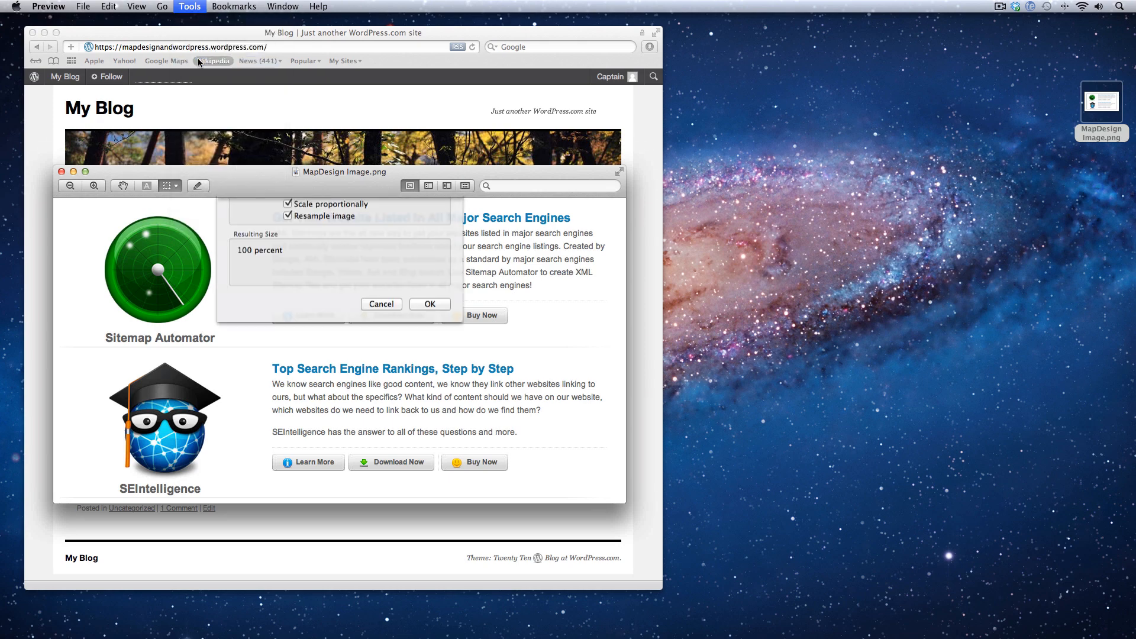
type("6")
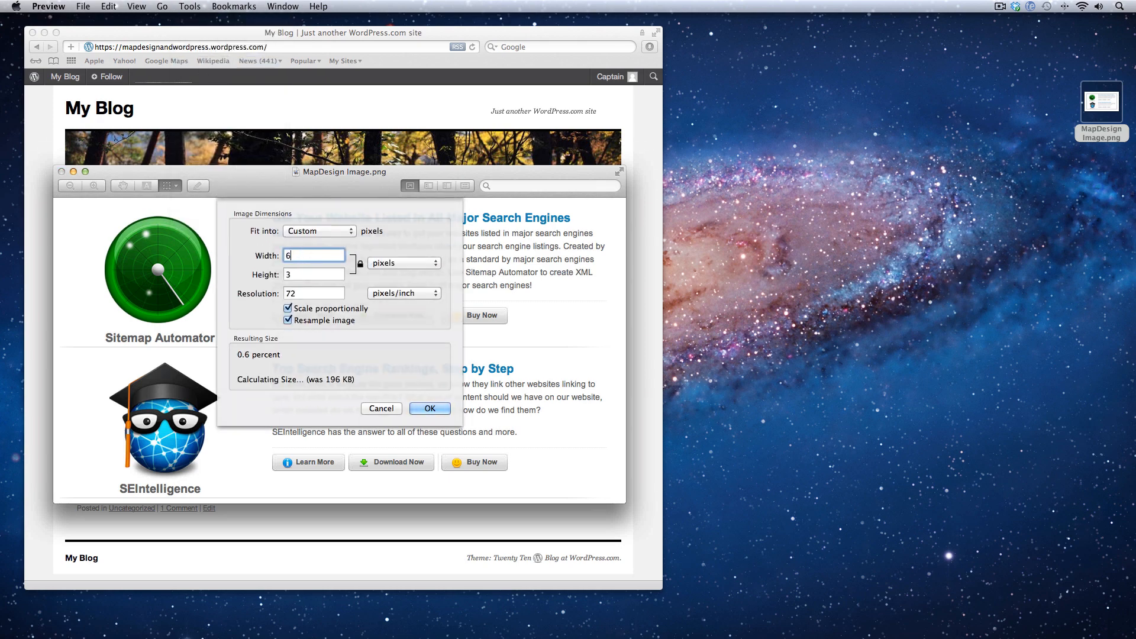
left_click(429, 409)
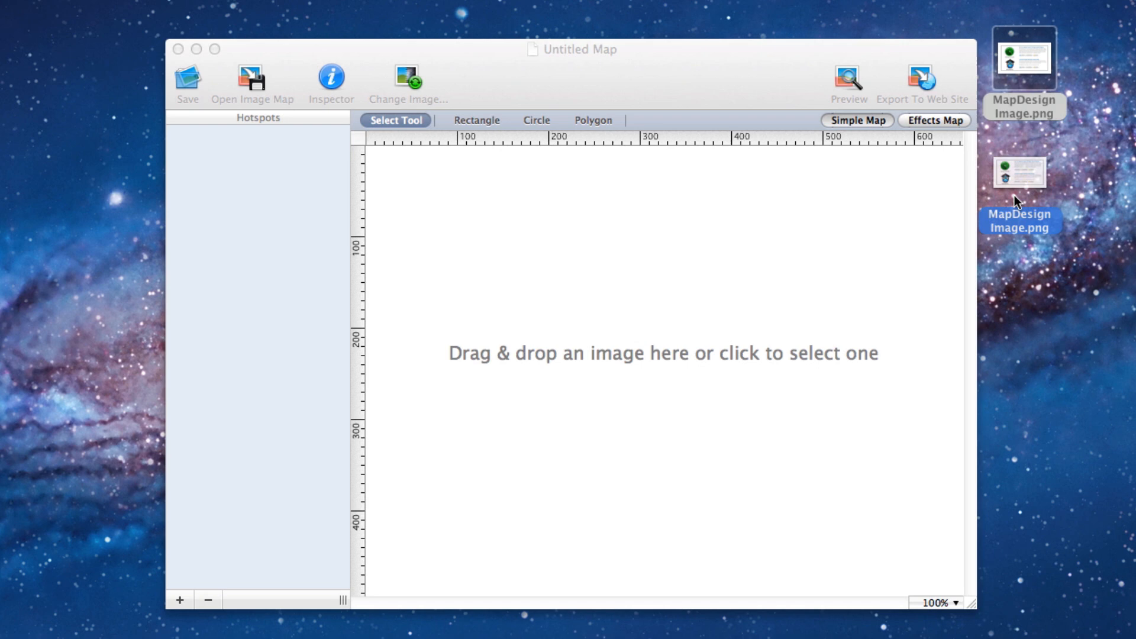
Load the screenshot as the map image and draw rectangle hotspots over the Sitemap Automator icon and Buy Now button.
left_click_drag(1022, 172, 661, 354)
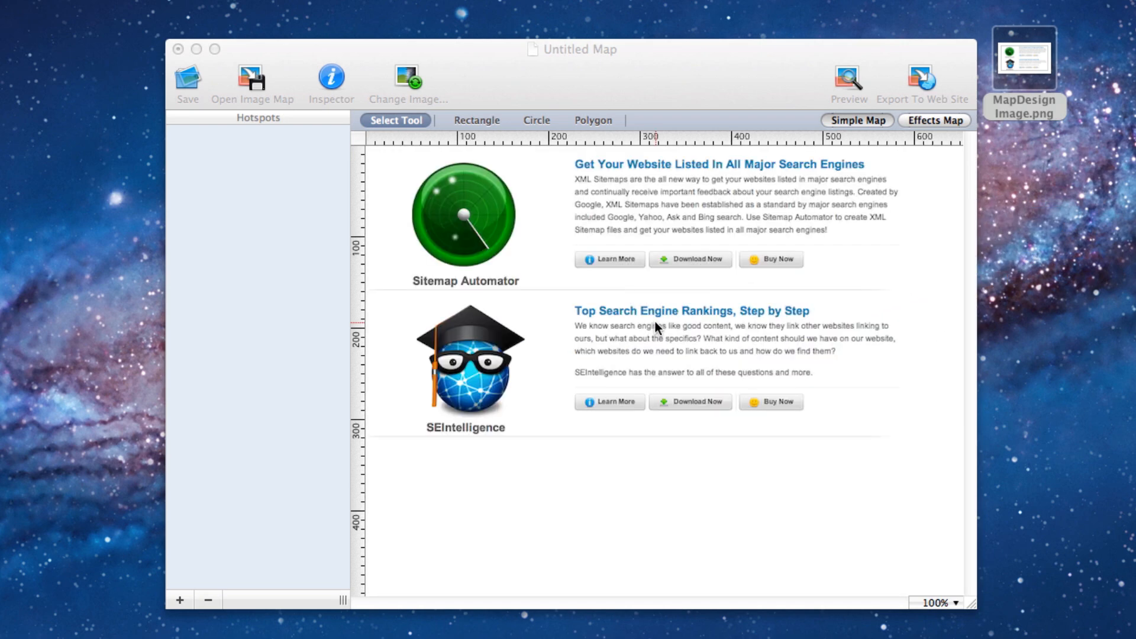
left_click(476, 121)
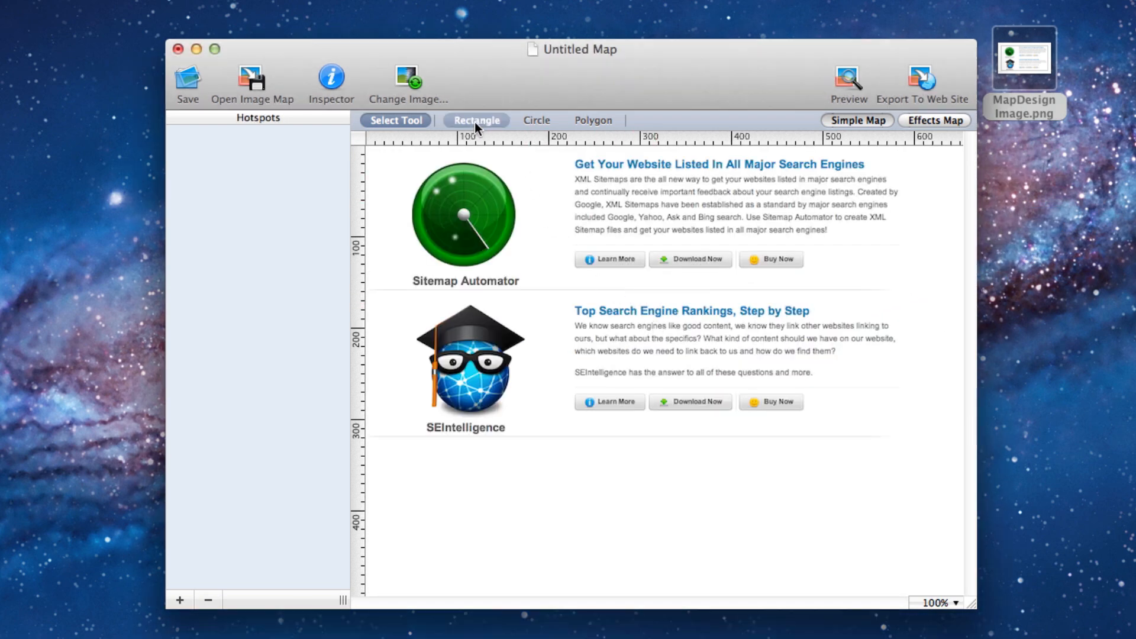
left_click_drag(389, 153, 534, 288)
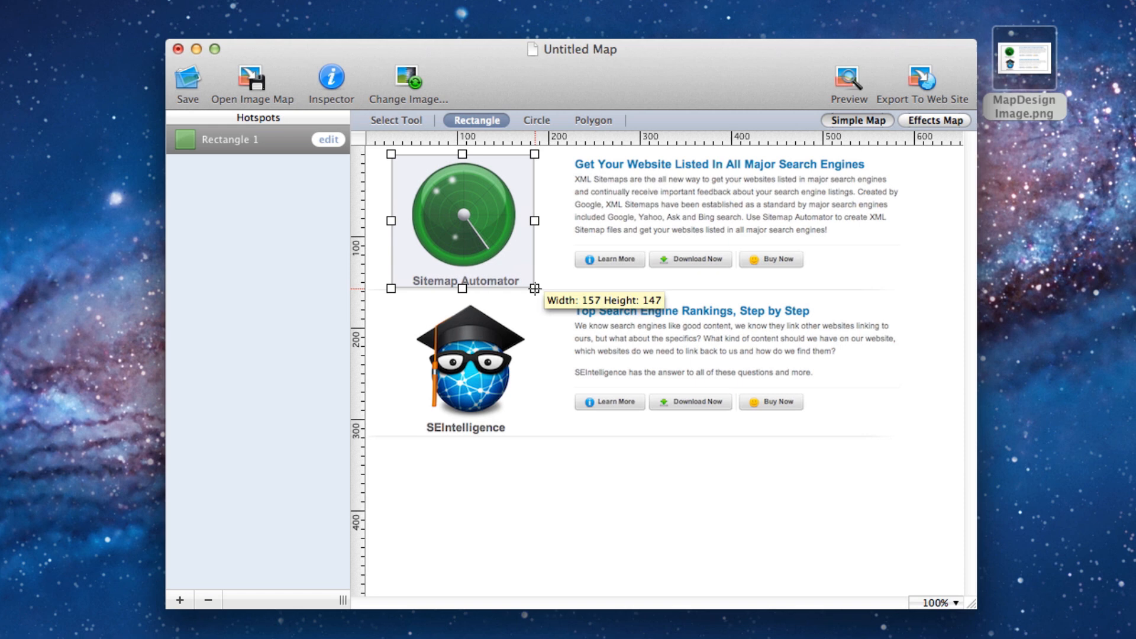
left_click_drag(734, 383, 803, 419)
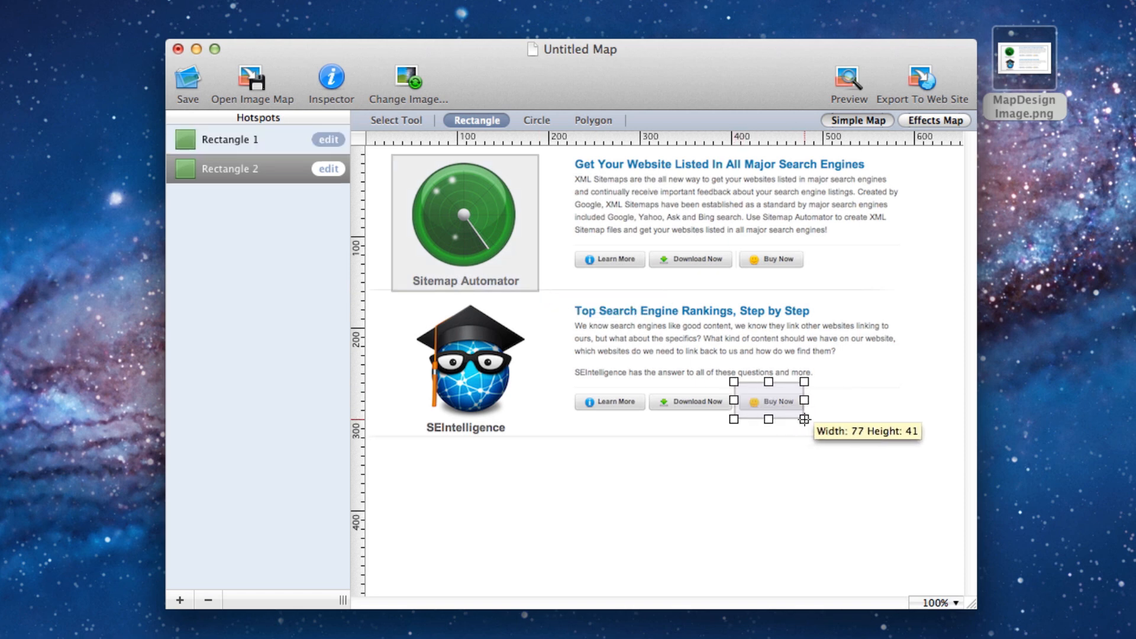
left_click(328, 140)
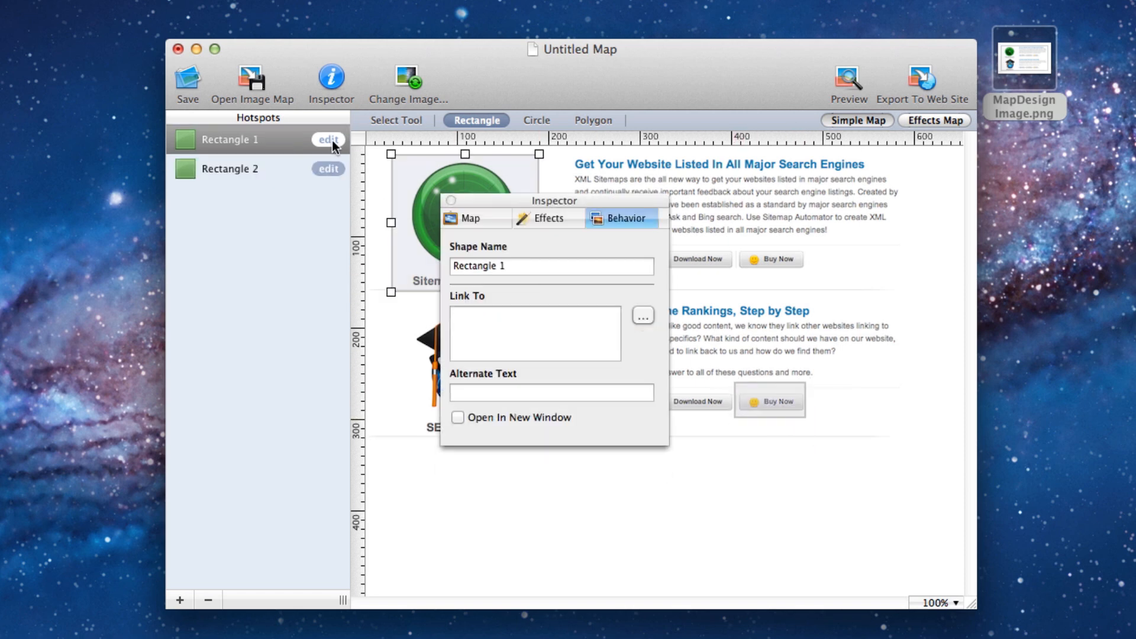
type("http")
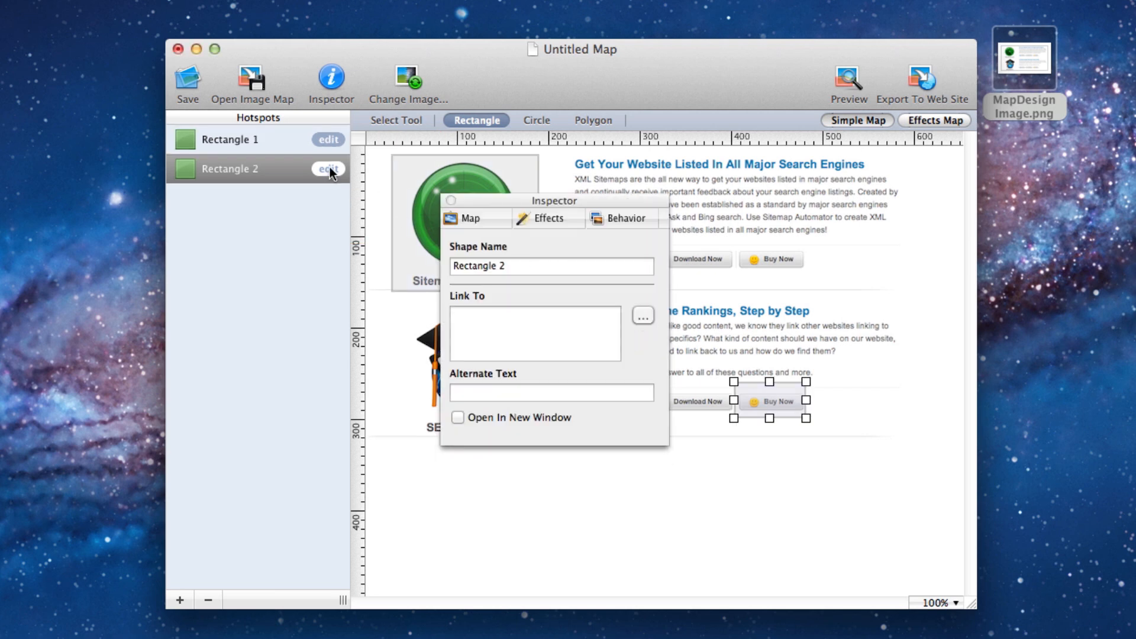
type("http://www")
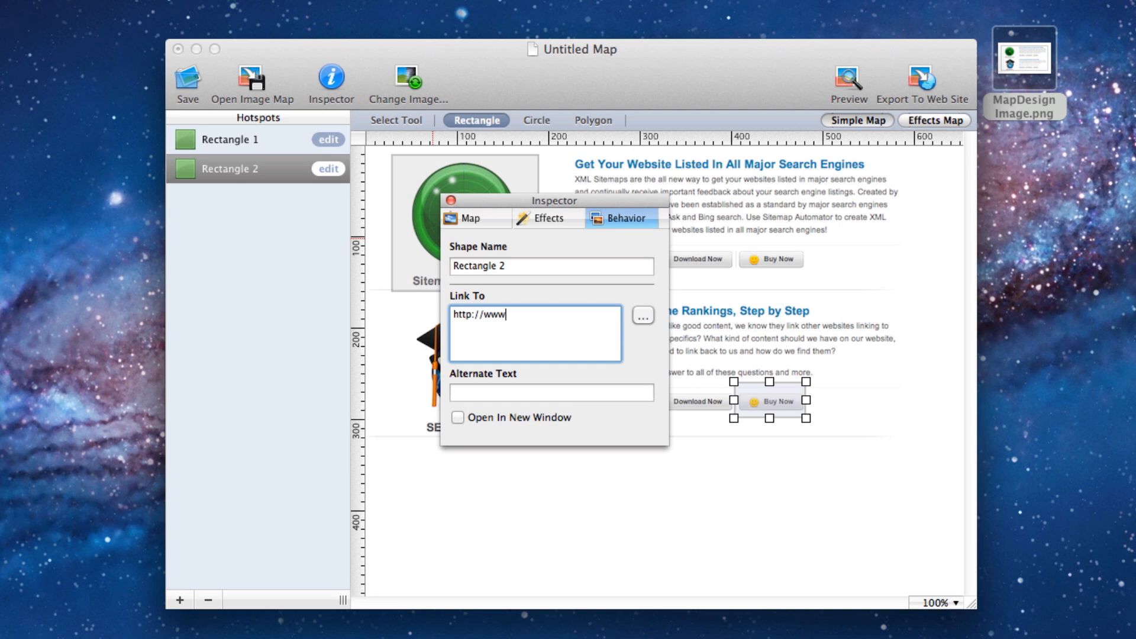
type(".ragesw.com/s")
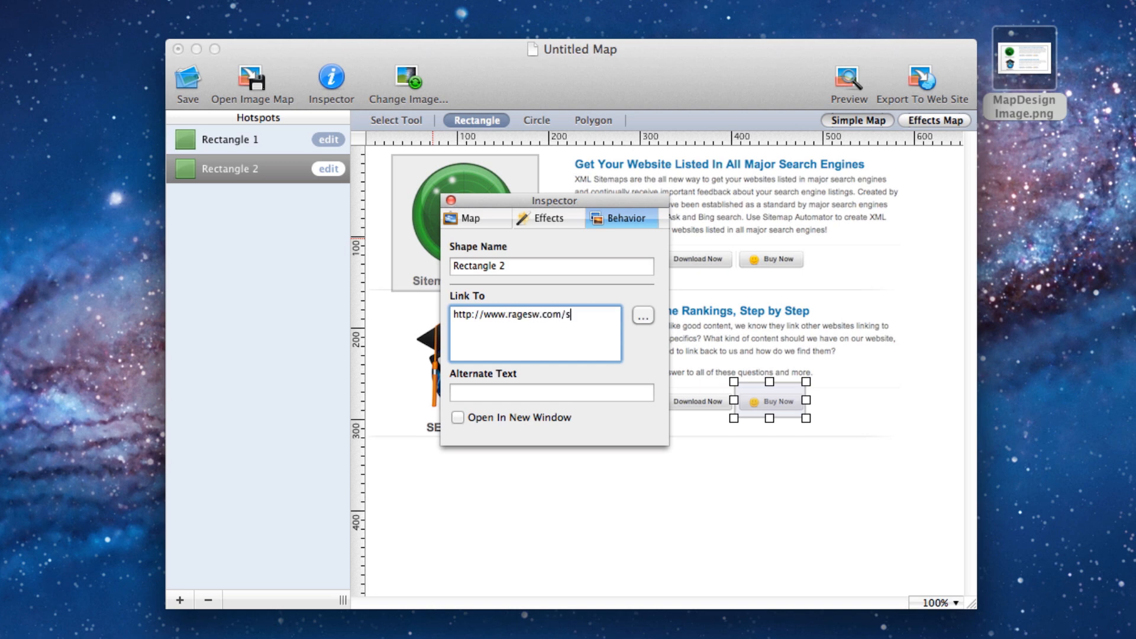
type("tore.php")
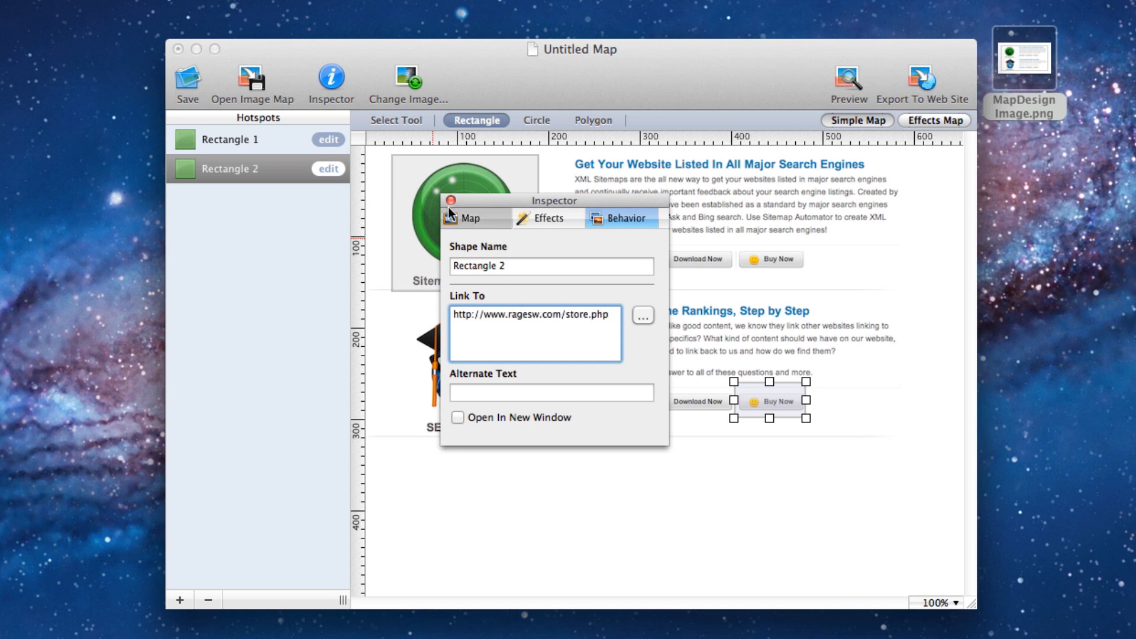
left_click(451, 202)
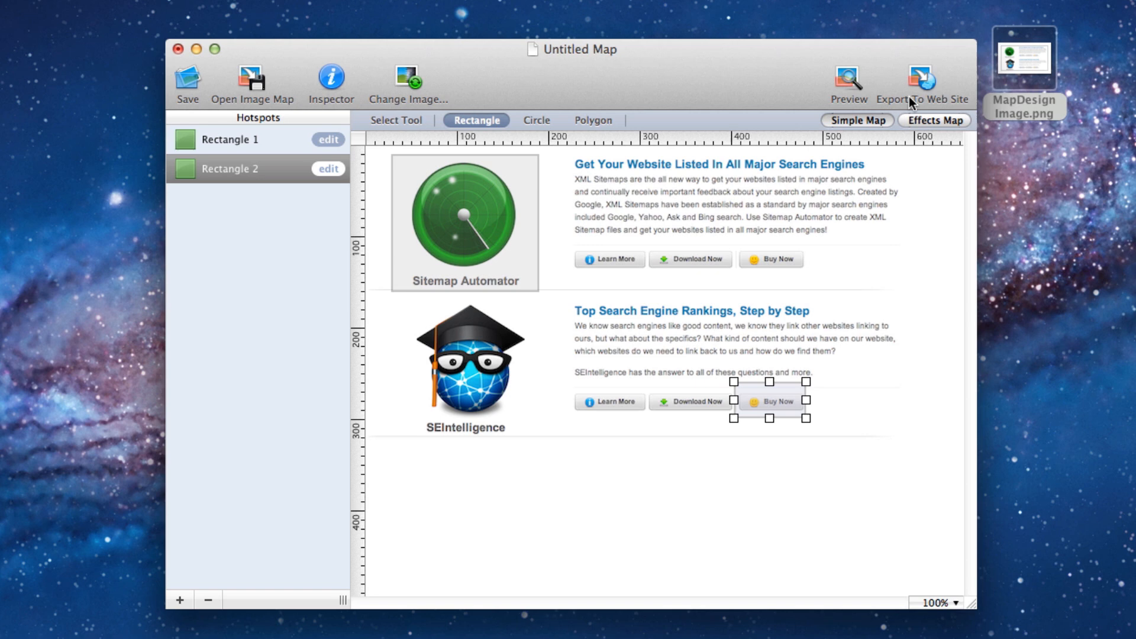
Export the map as a Simple Image Map (HTML) named index on the Desktop.
left_click(921, 79)
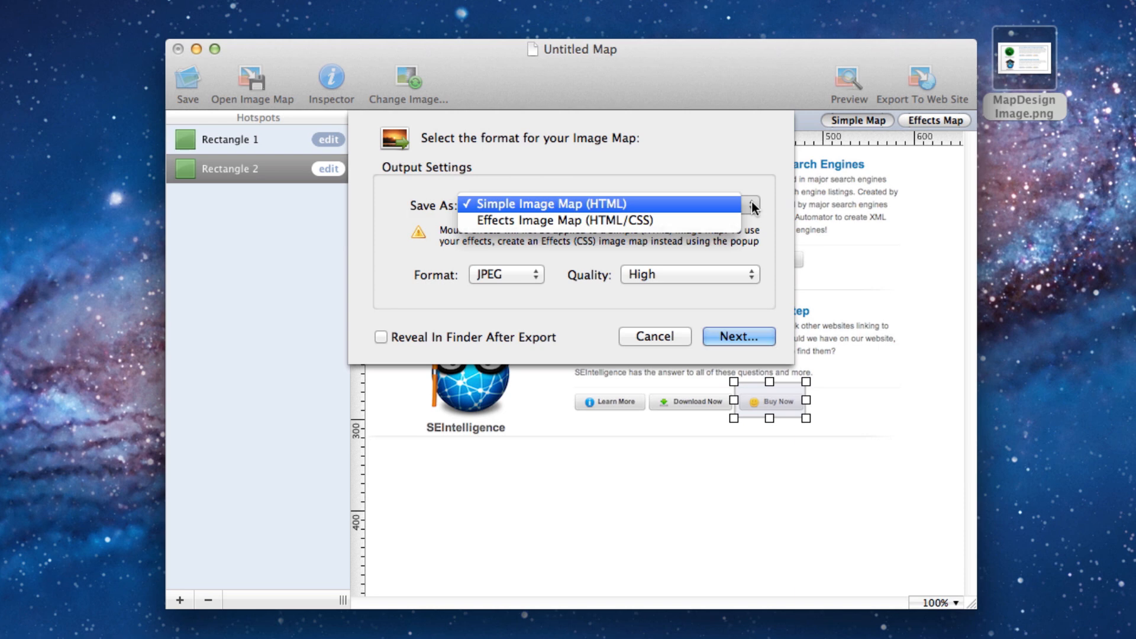
left_click(550, 204)
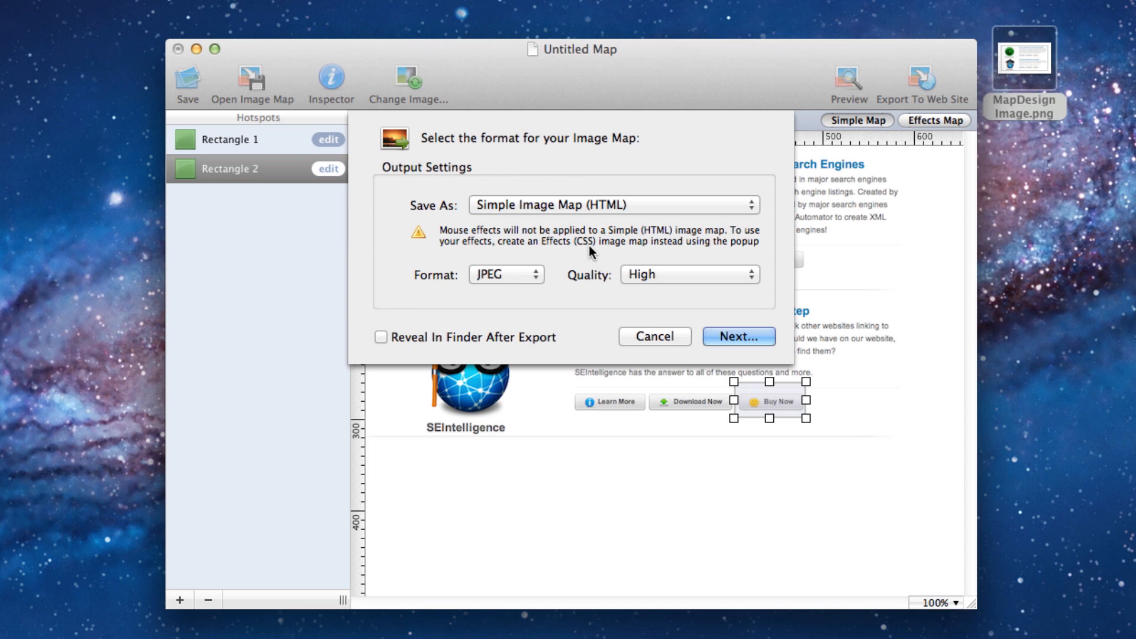
mouse_move(548, 276)
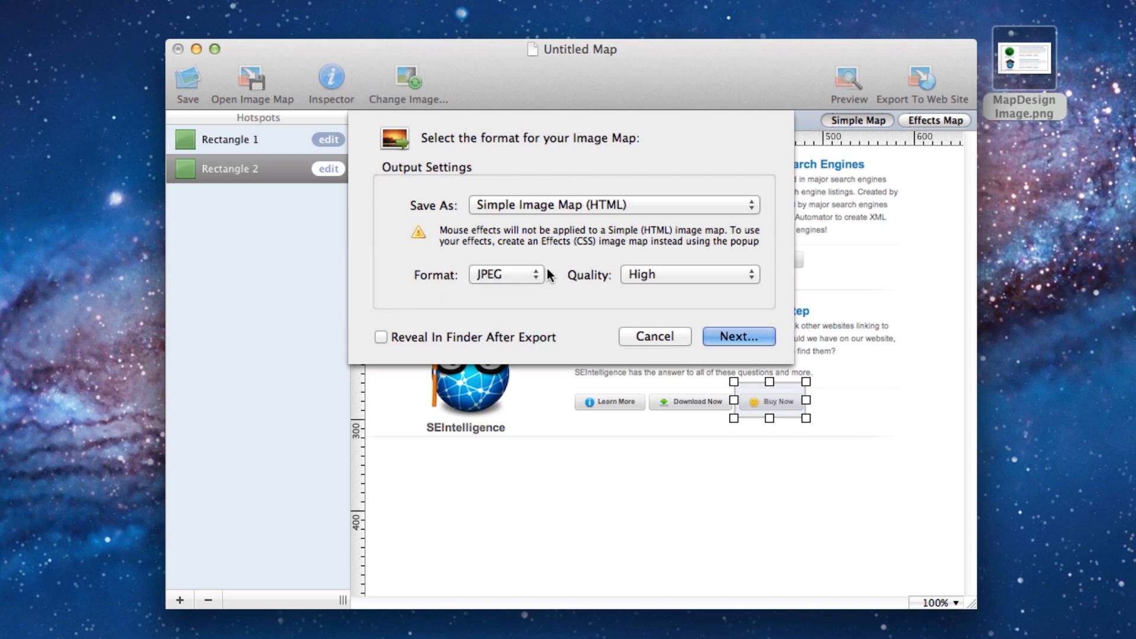
left_click(689, 273)
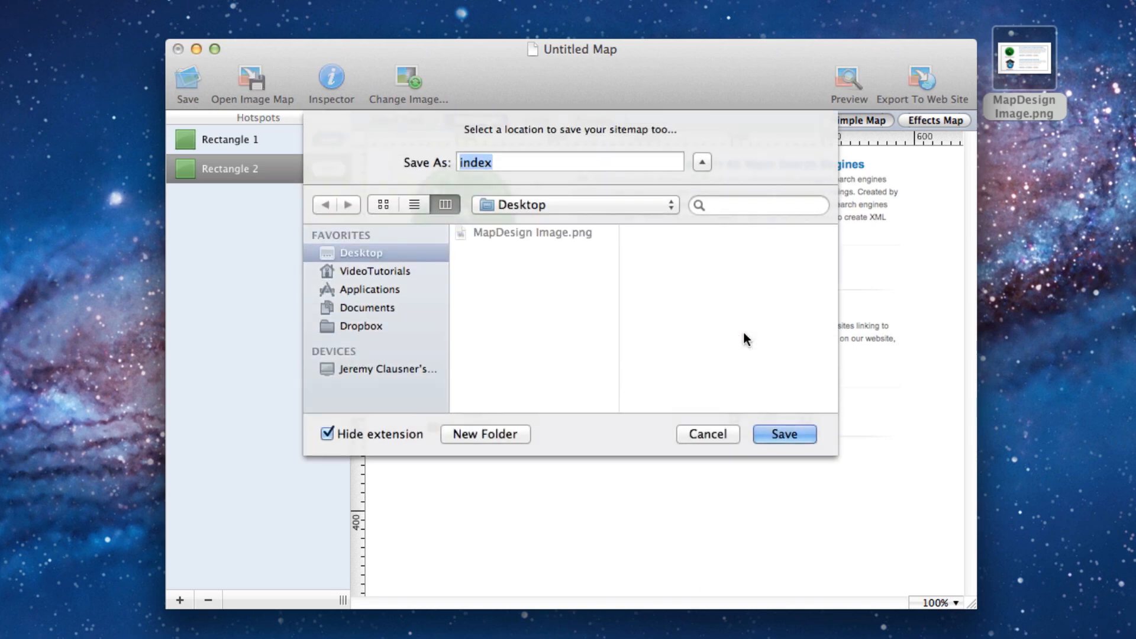
left_click(782, 435)
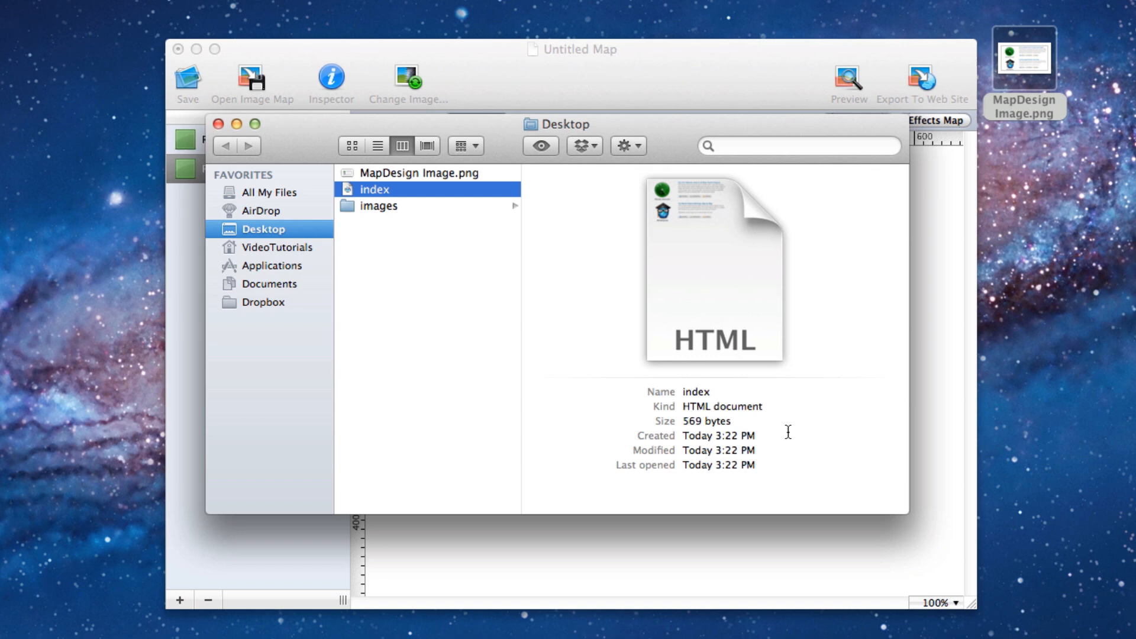
mouse_move(603, 363)
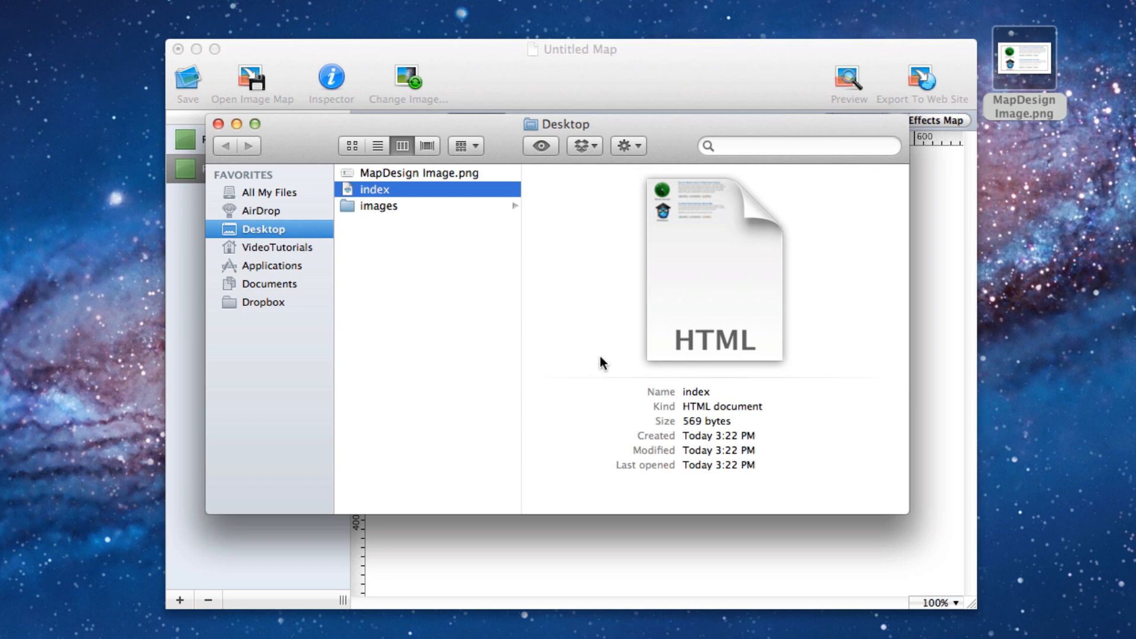
Inspect the exported images folder and open the index page with WebDesign.
left_click(378, 206)
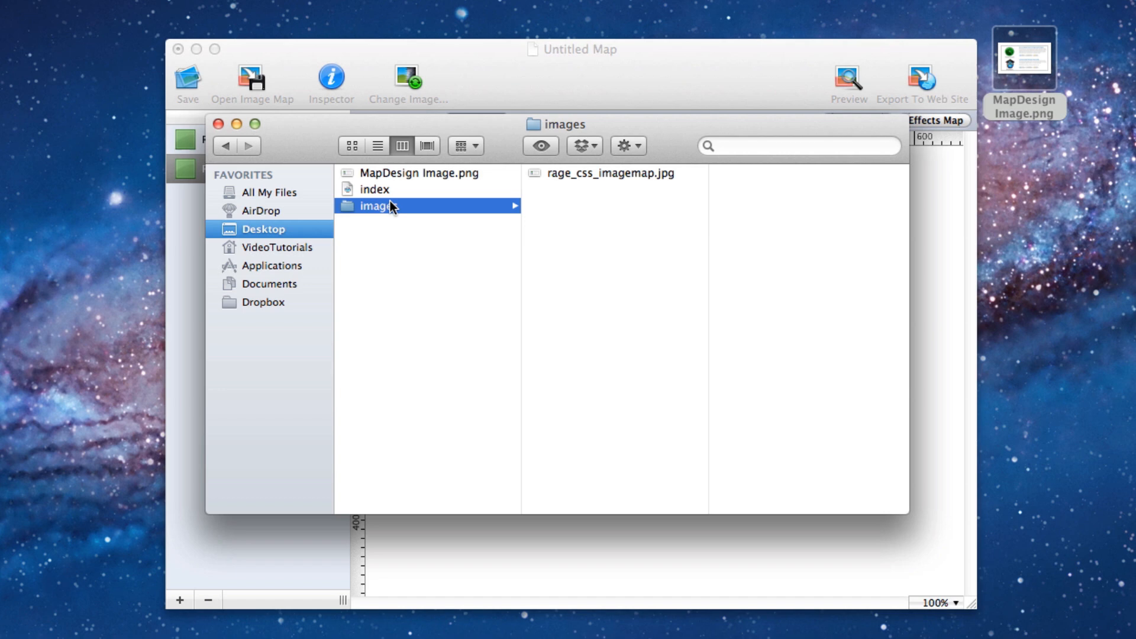
right_click(375, 189)
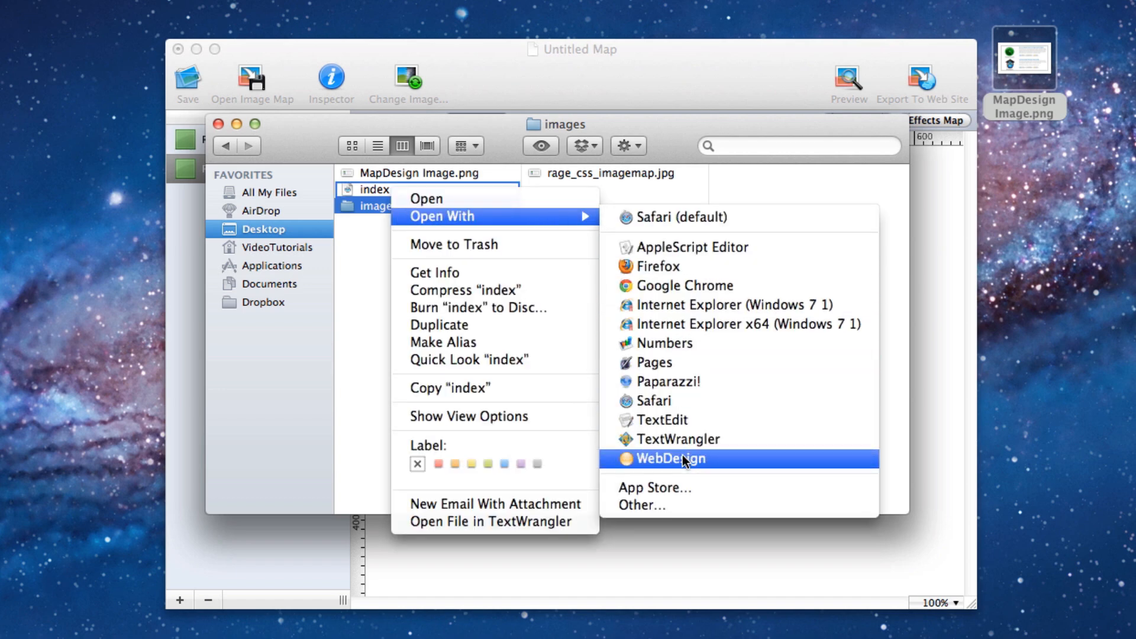
left_click(670, 459)
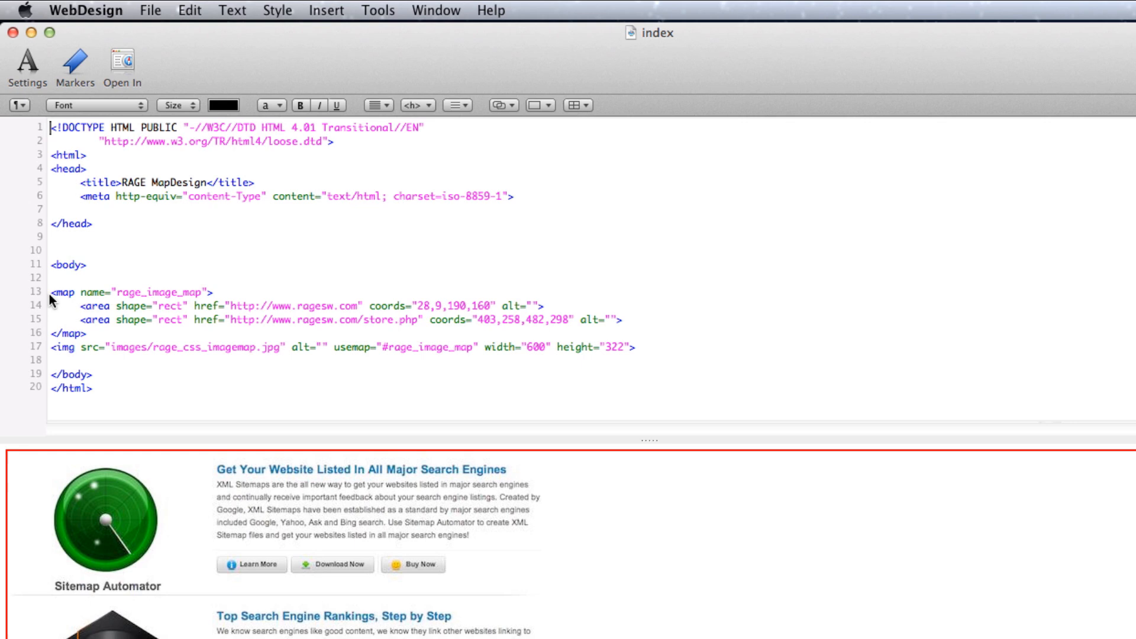
Copy the map block and img tag code (lines 13–17) from the index page.
left_click_drag(53, 291, 637, 346)
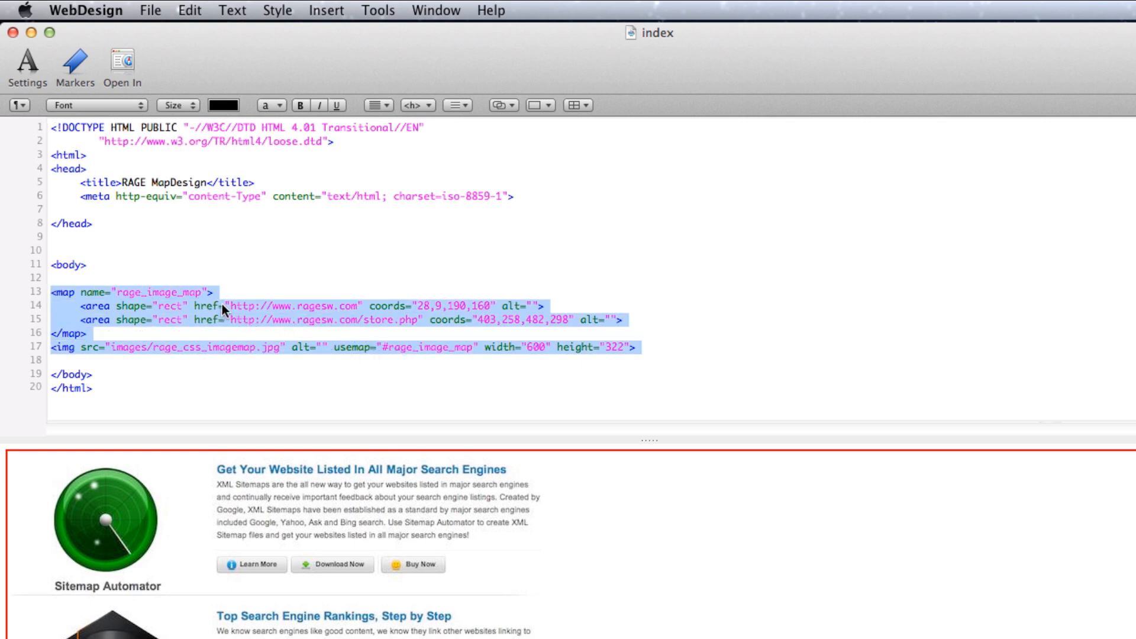
left_click(189, 11)
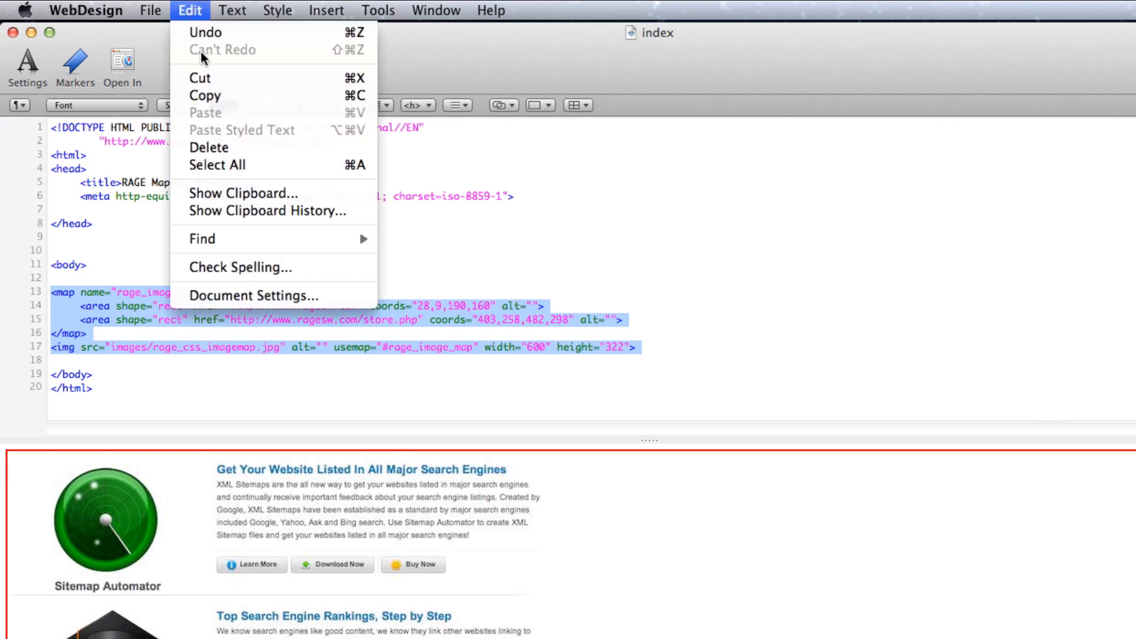
mouse_move(205, 95)
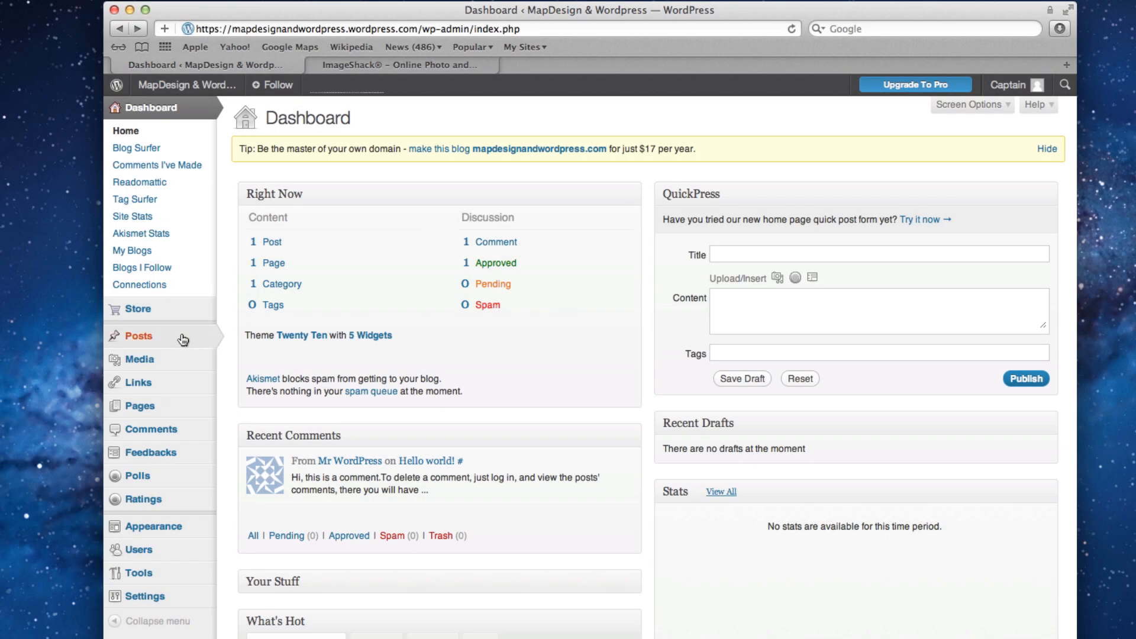
mouse_move(137, 335)
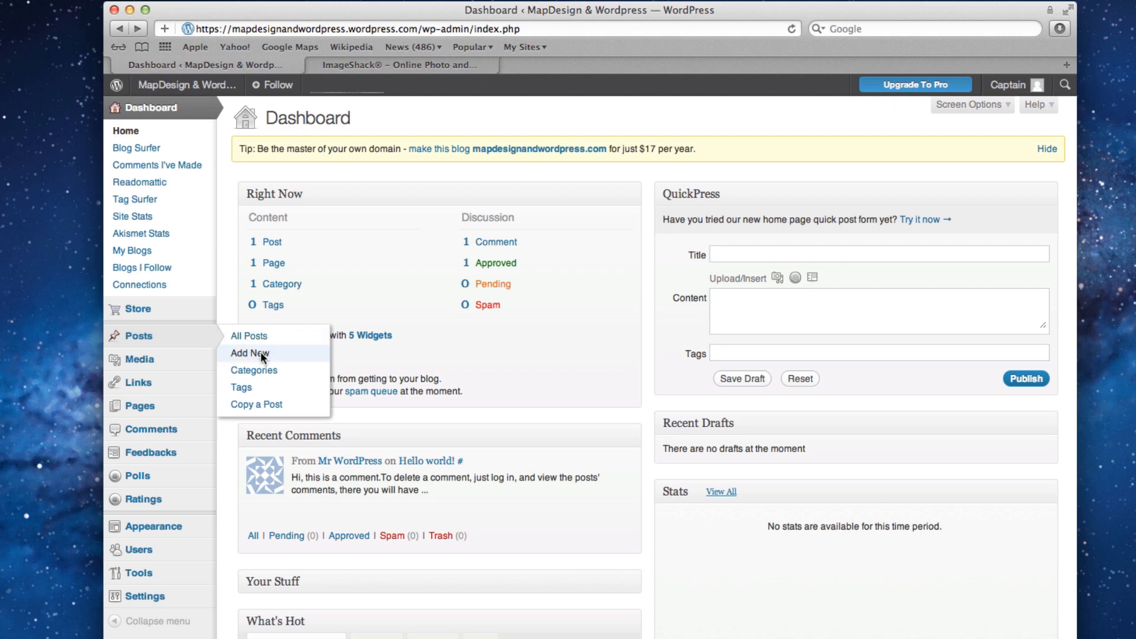
Paste the image-map code into a new WordPress post's HTML editor, then head to ImageShack.
left_click(250, 353)
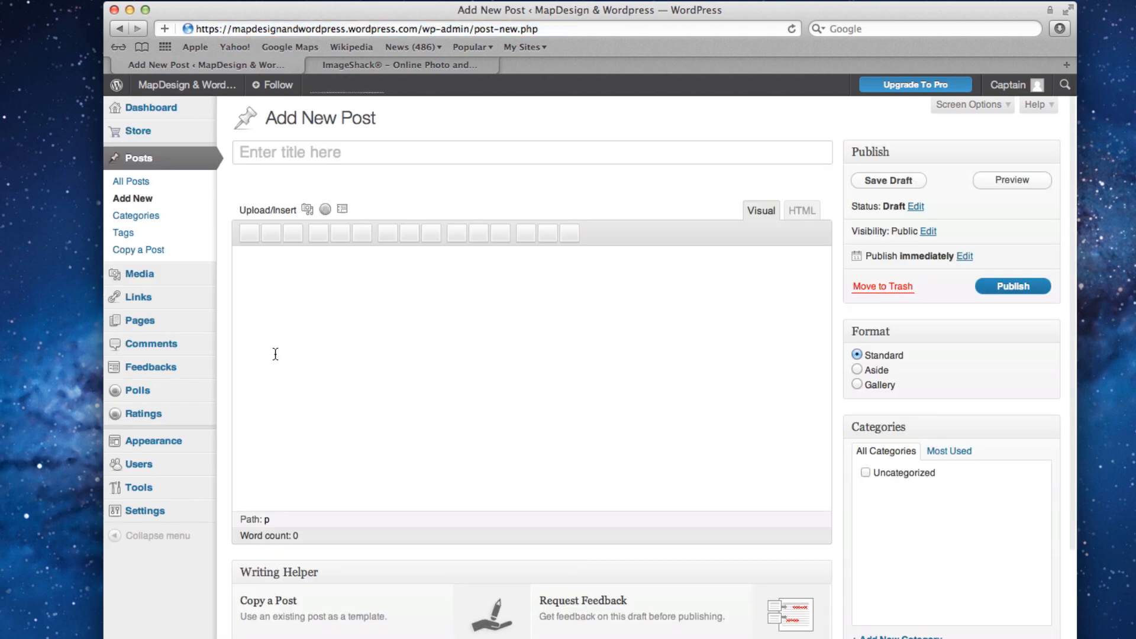
left_click(801, 211)
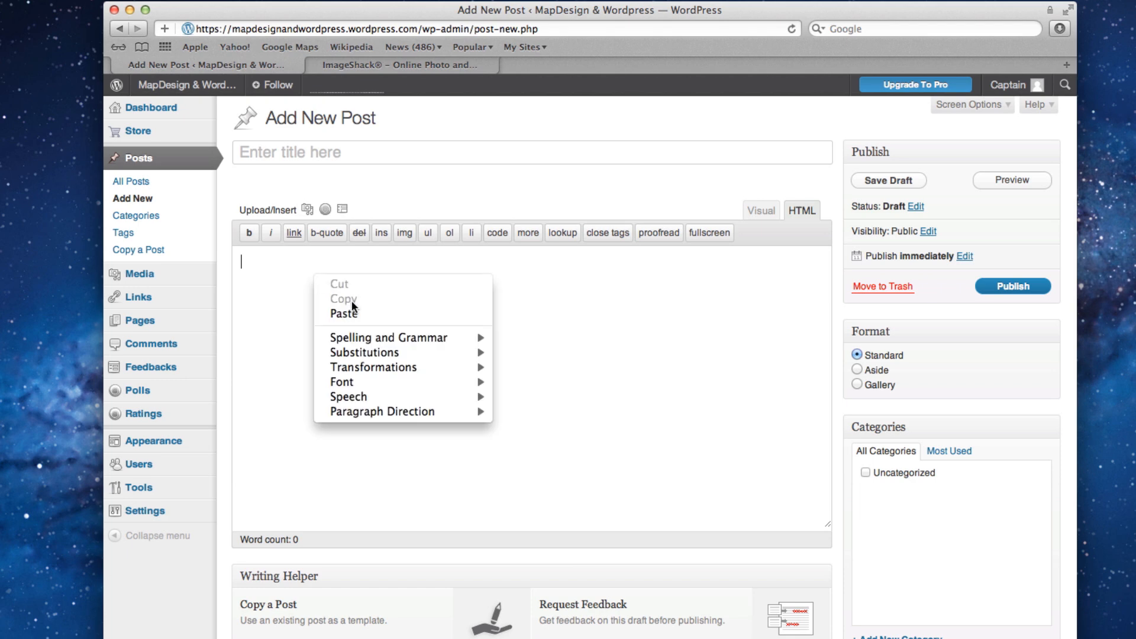
left_click(344, 313)
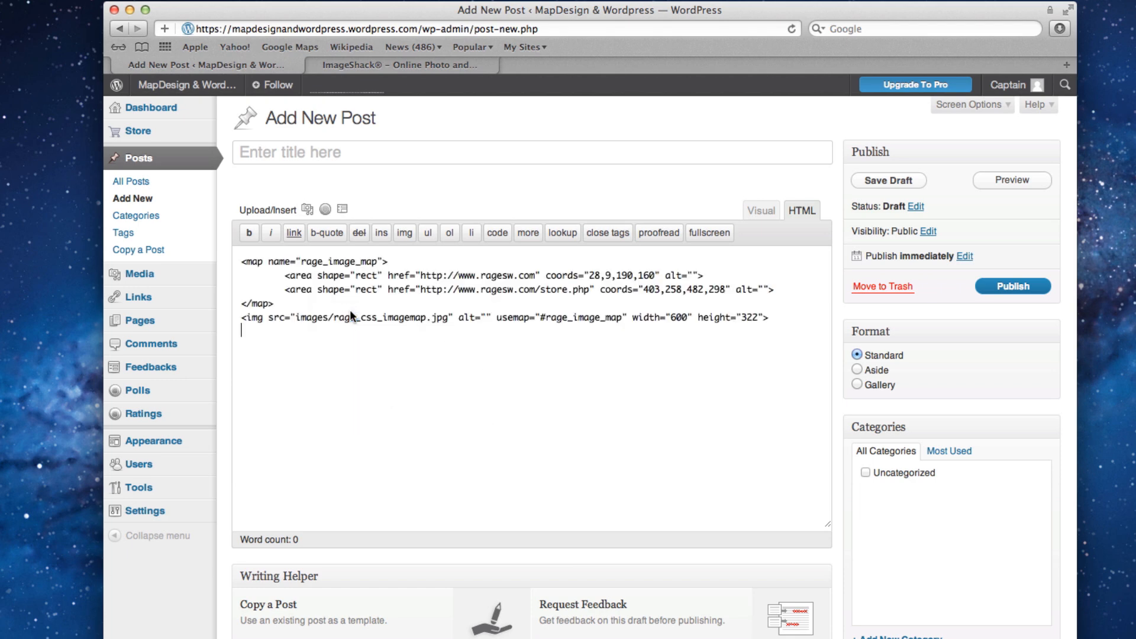
left_click(395, 64)
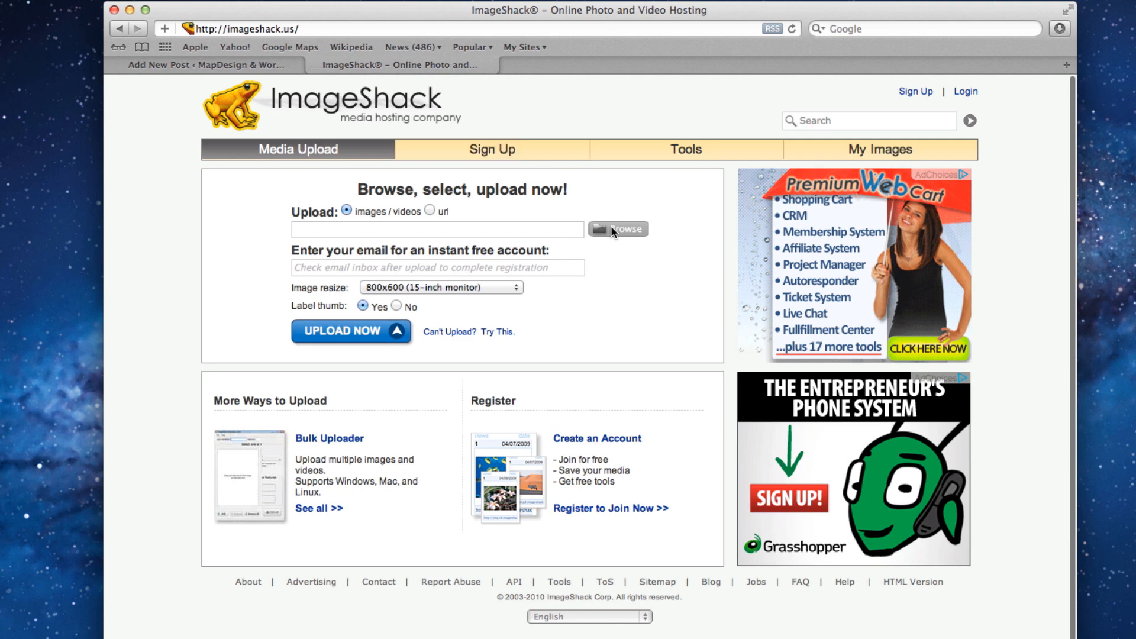
Upload images/rage_css_imagemap.jpg to ImageShack.
left_click(617, 229)
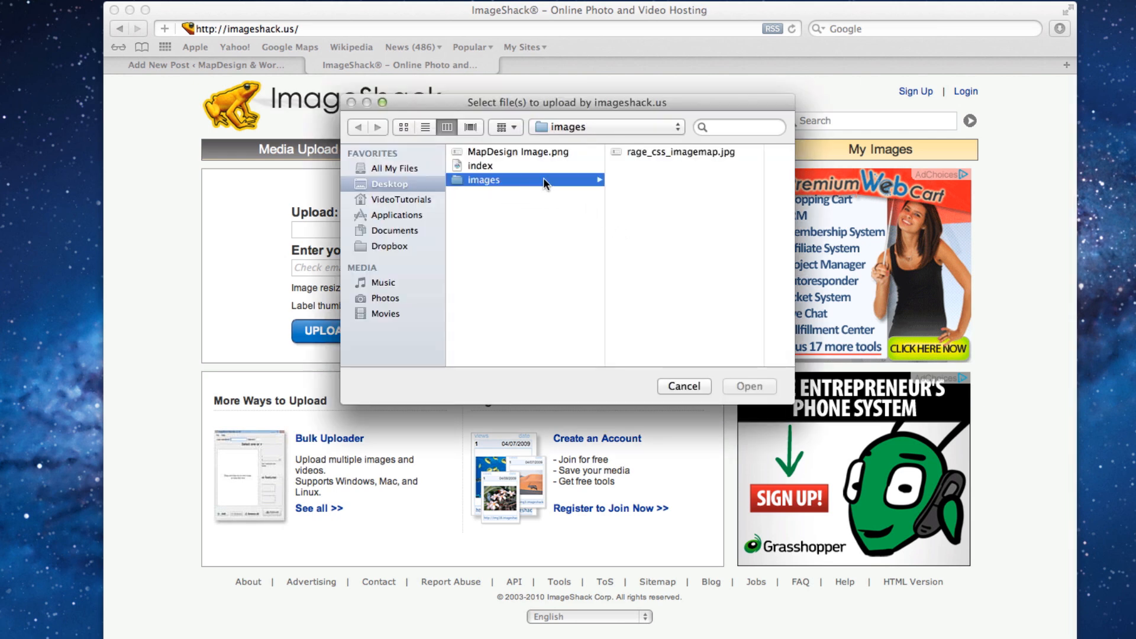
left_click(674, 152)
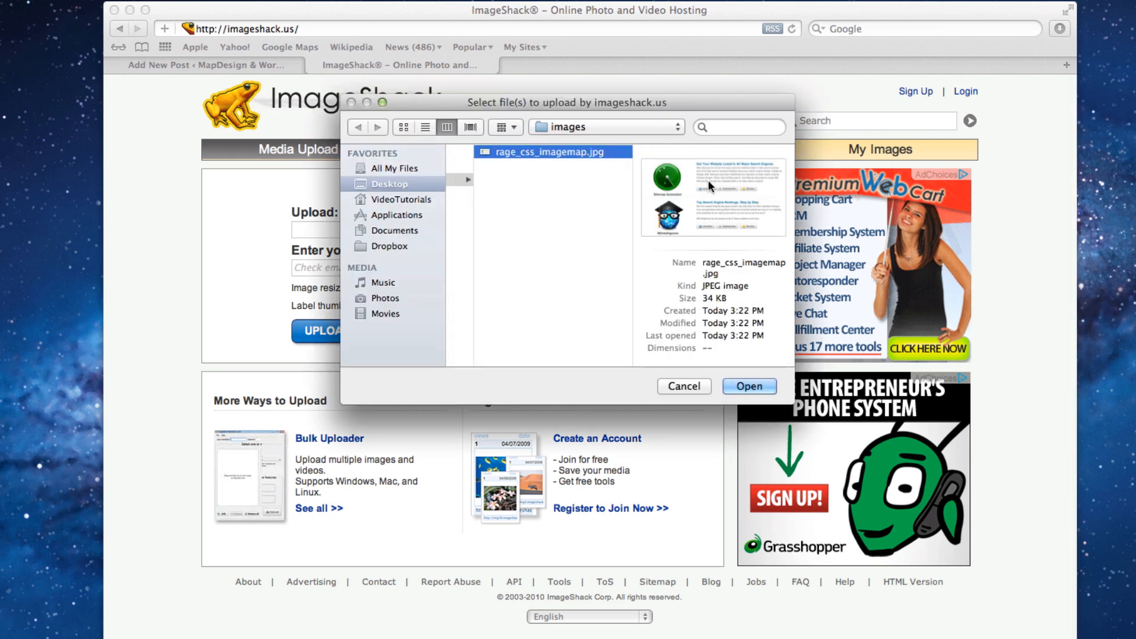
left_click(749, 386)
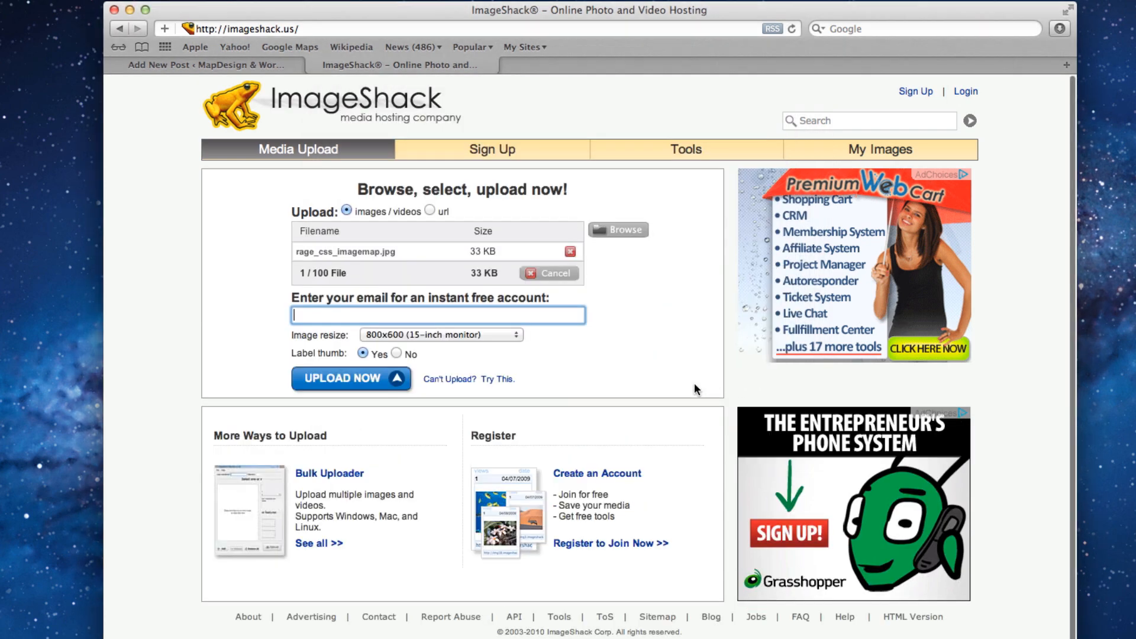
left_click(346, 379)
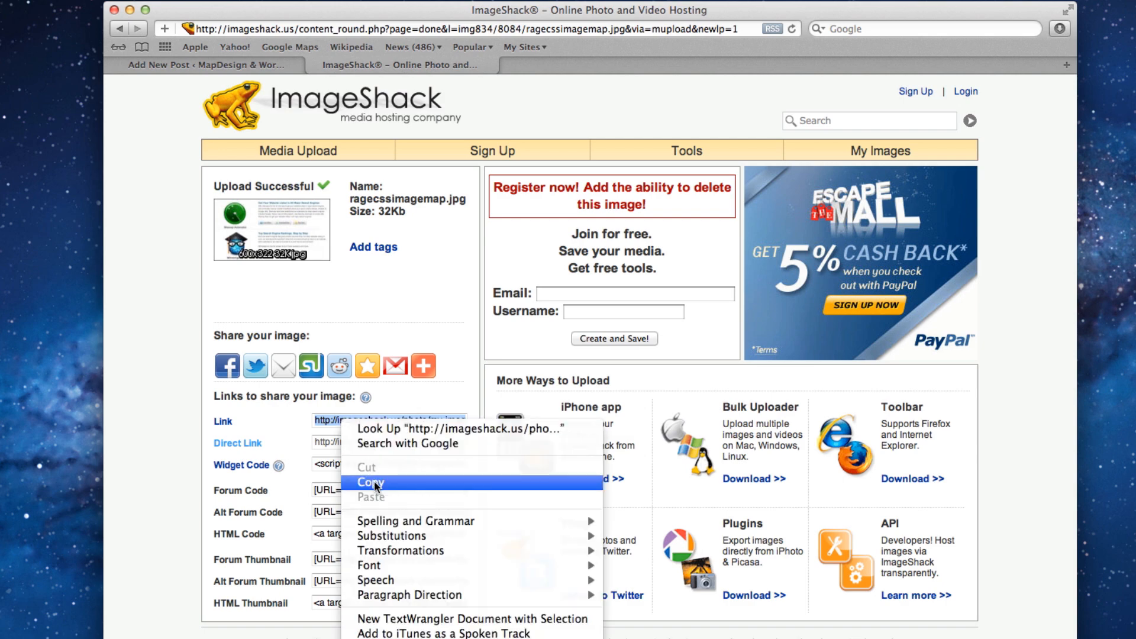
Copy the hosted image's direct address from its ImageShack page.
left_click(371, 482)
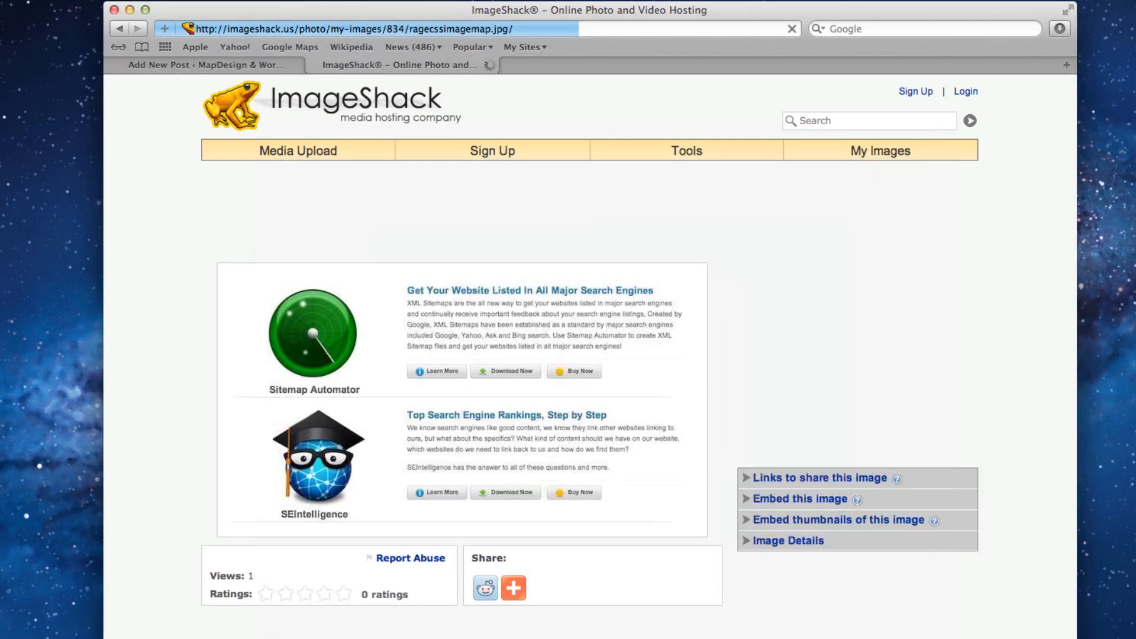
right_click(424, 340)
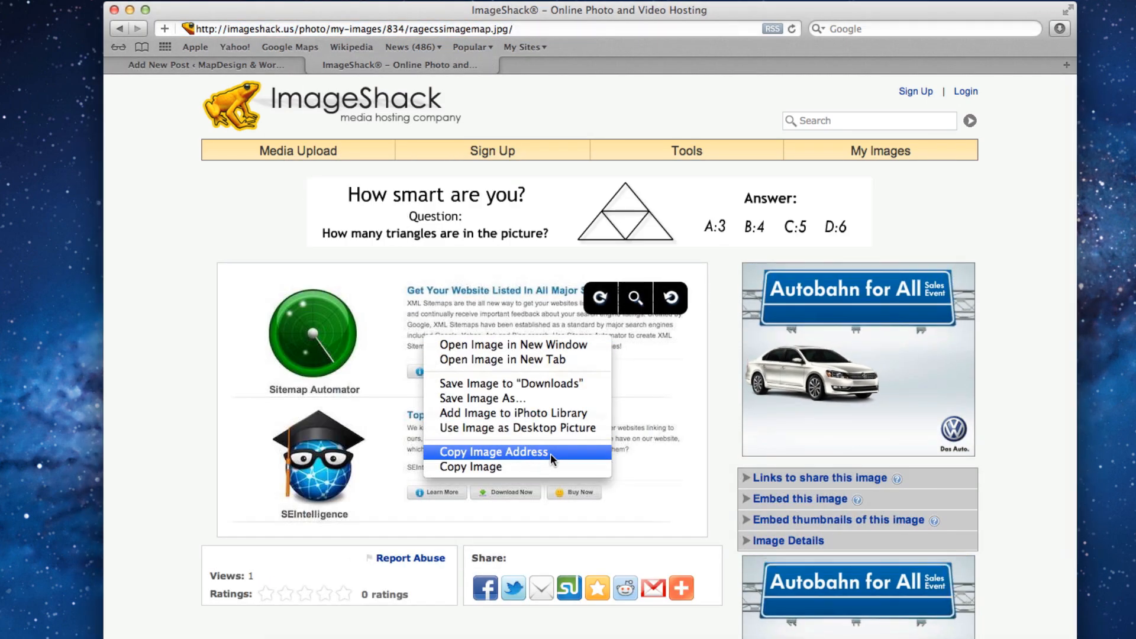
left_click(206, 64)
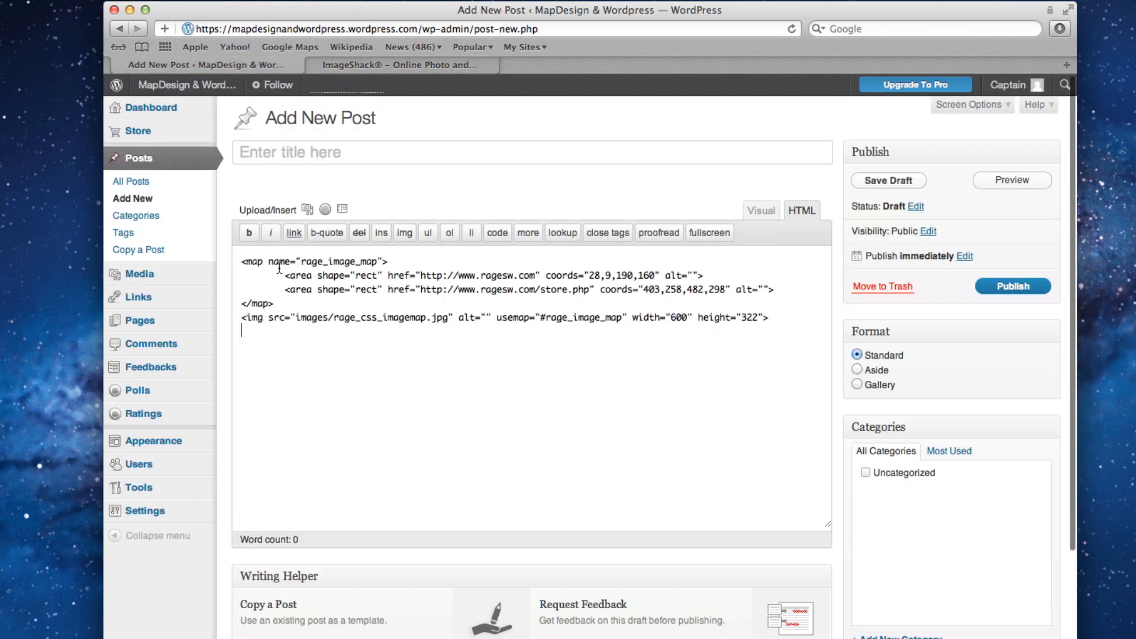
Replace the img src path with the ImageShack URL and view the hosted image in the Visual editor.
left_click_drag(295, 317, 374, 317)
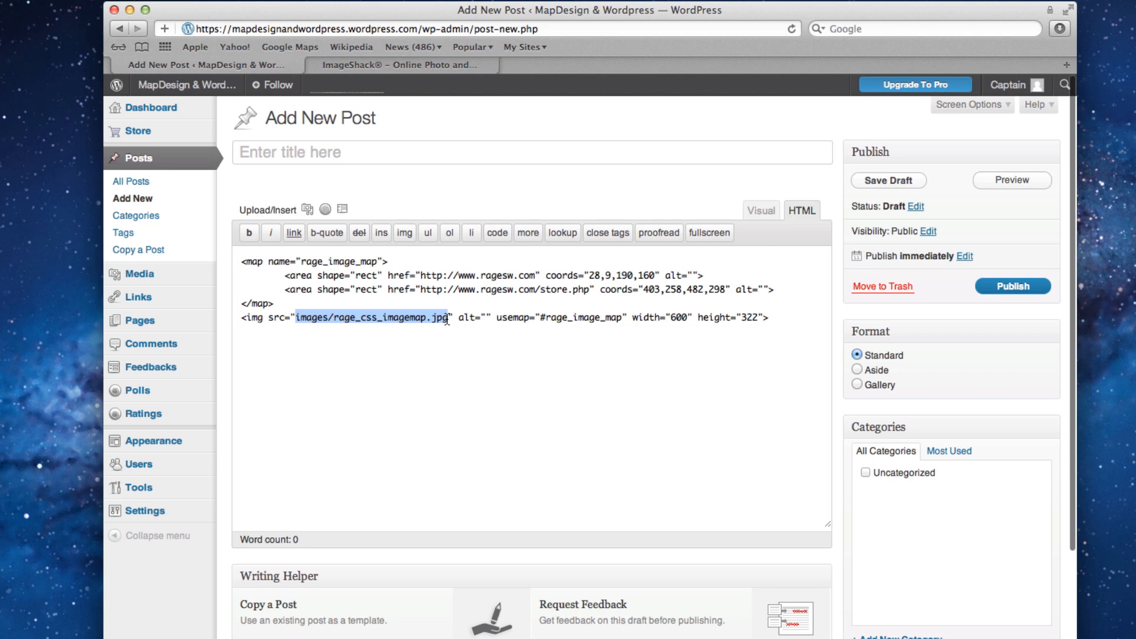
right_click(389, 319)
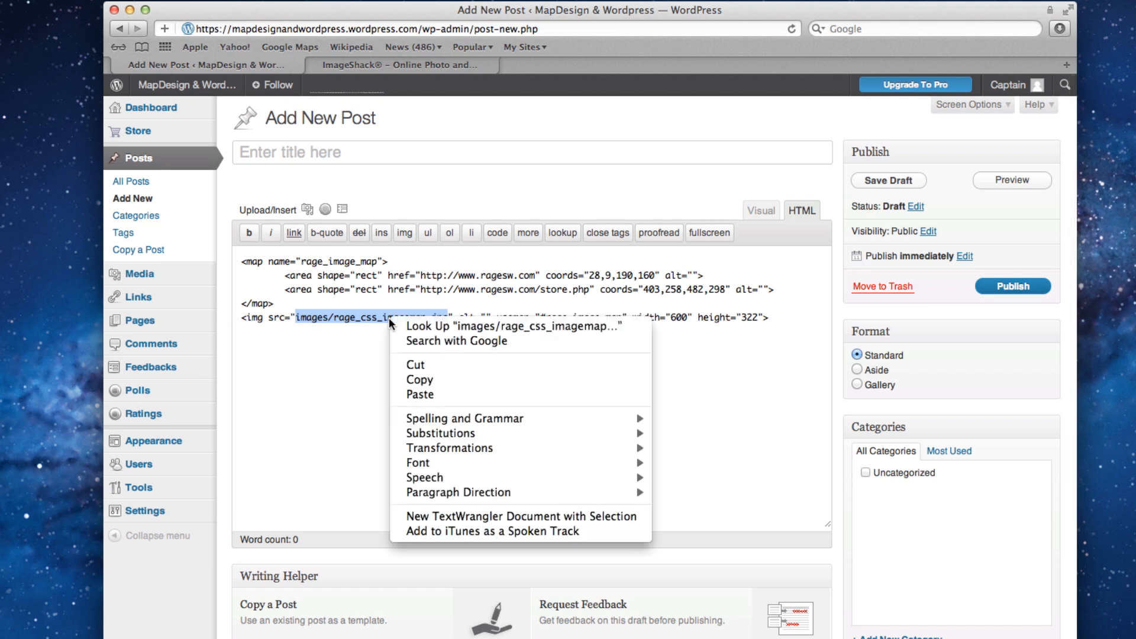
left_click(419, 394)
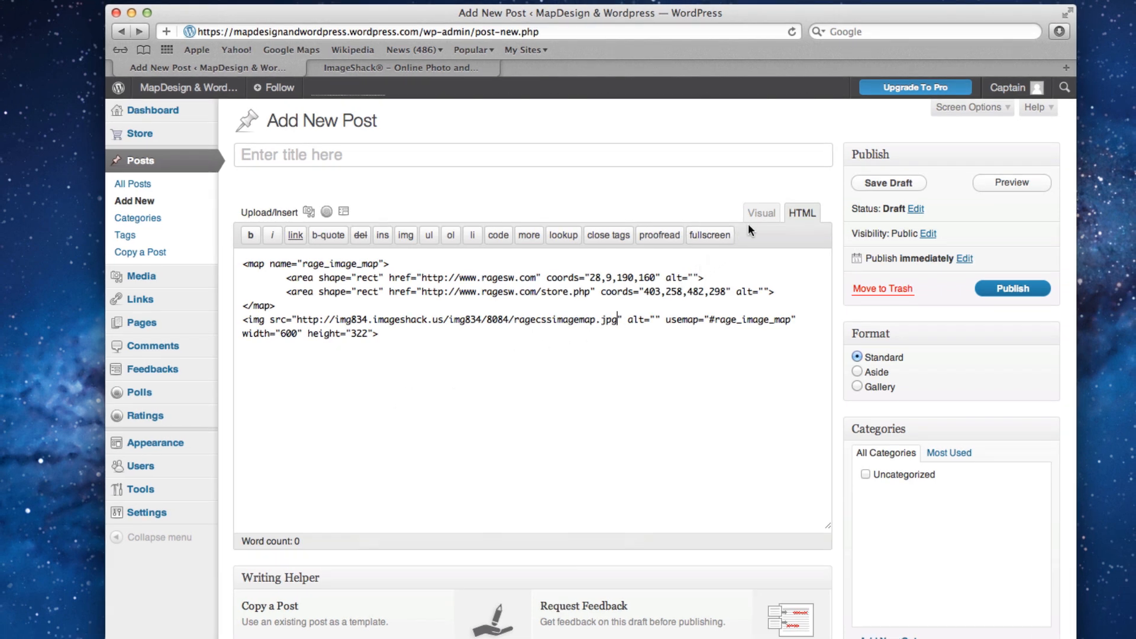
left_click(760, 211)
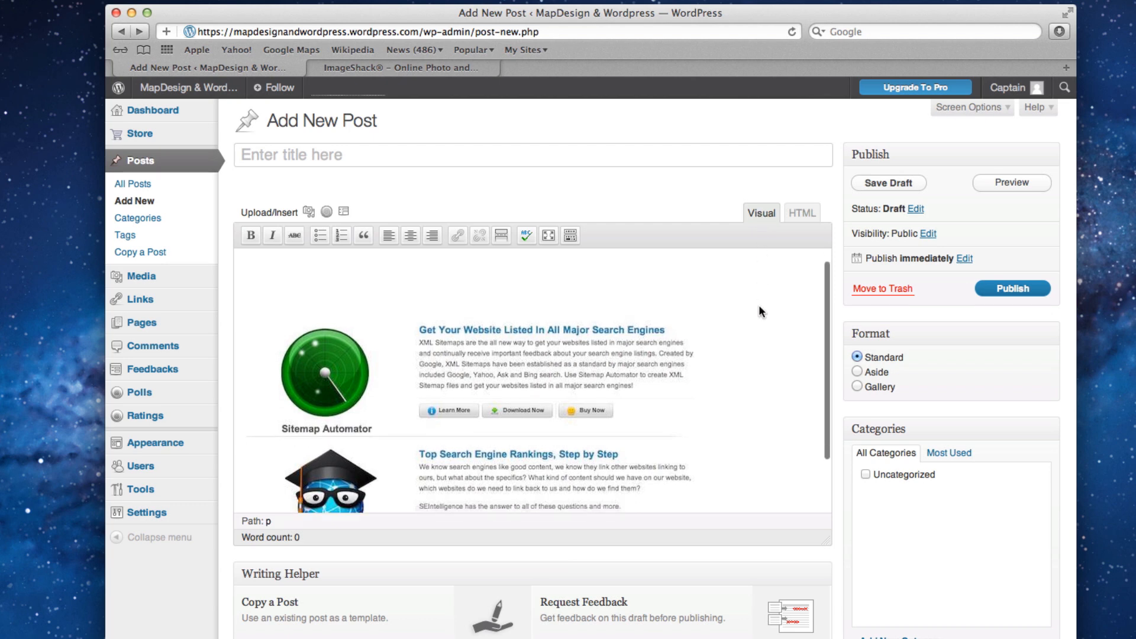
scroll("down", 3)
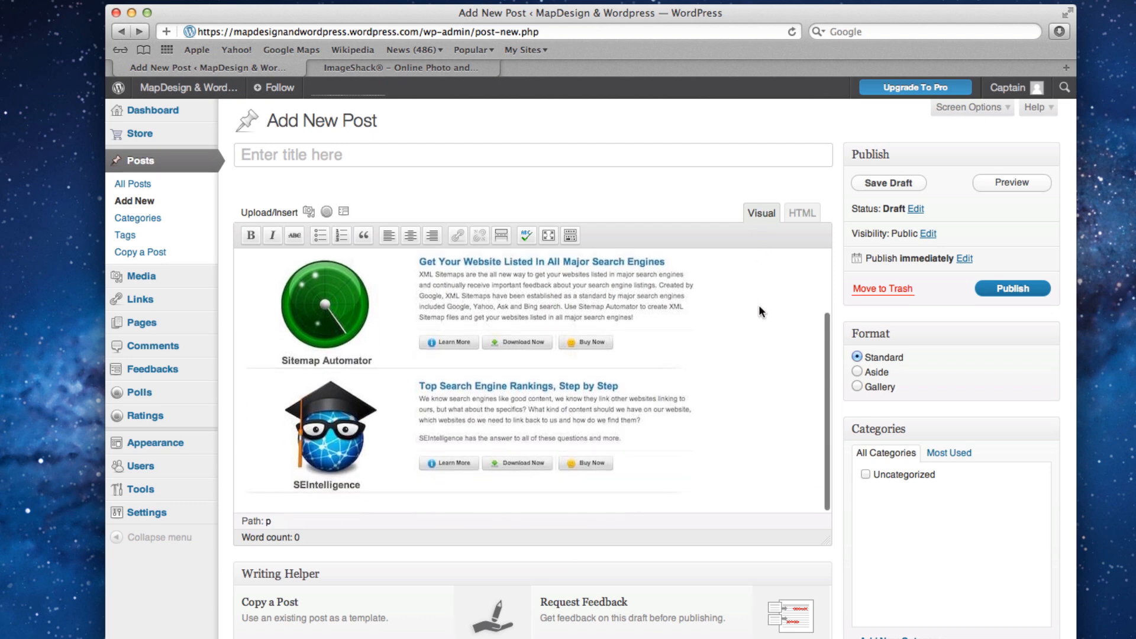